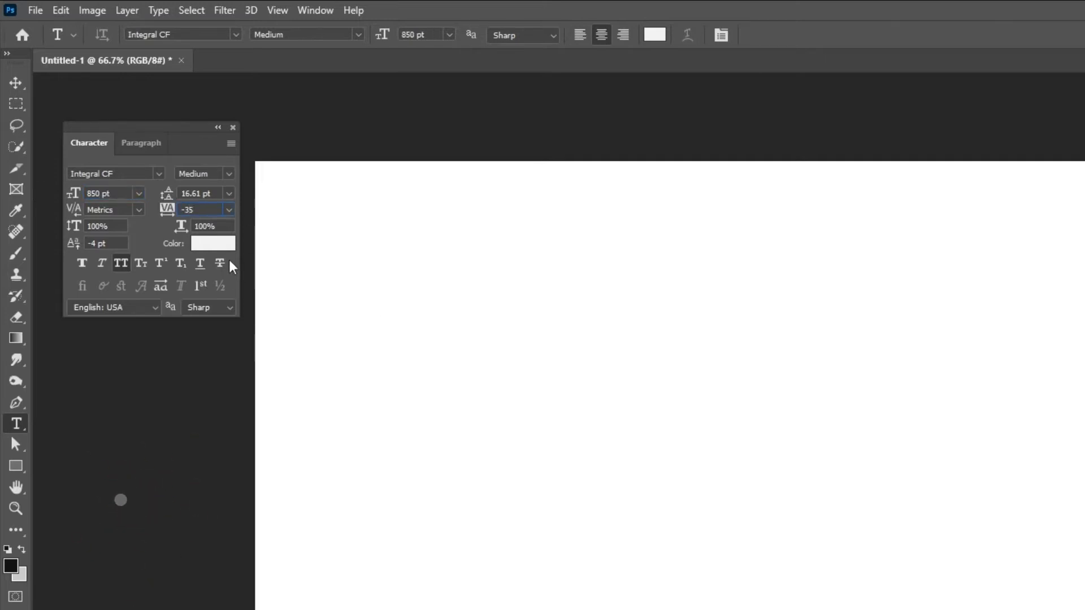
# Set the text colour to near-black #0b0b0b and place the word '3D' on the canvas.
pyautogui.click(212, 243)
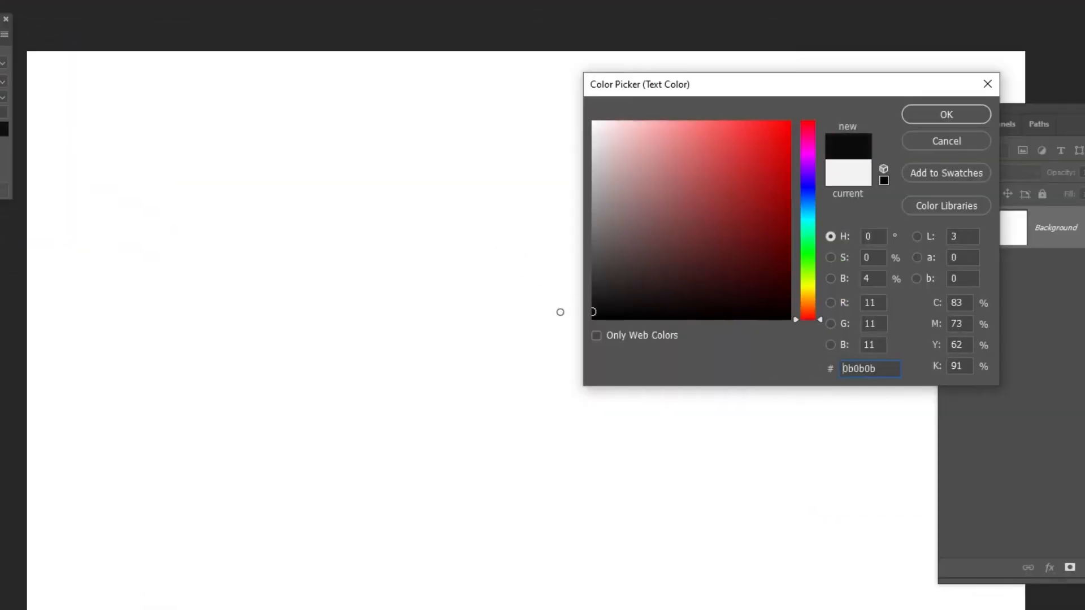
pyautogui.click(944, 114)
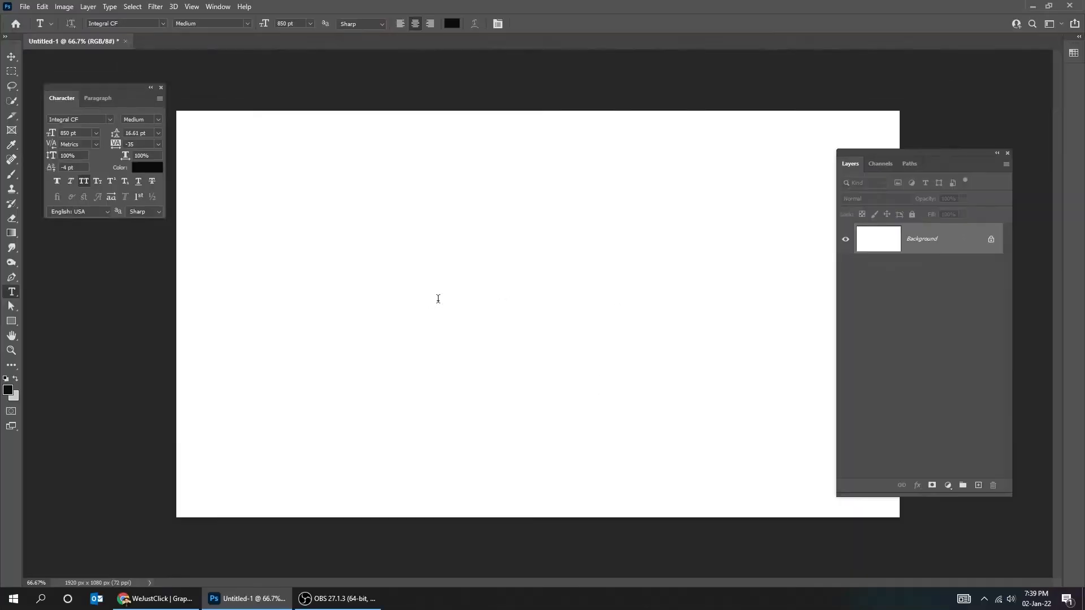
pyautogui.write('3D')
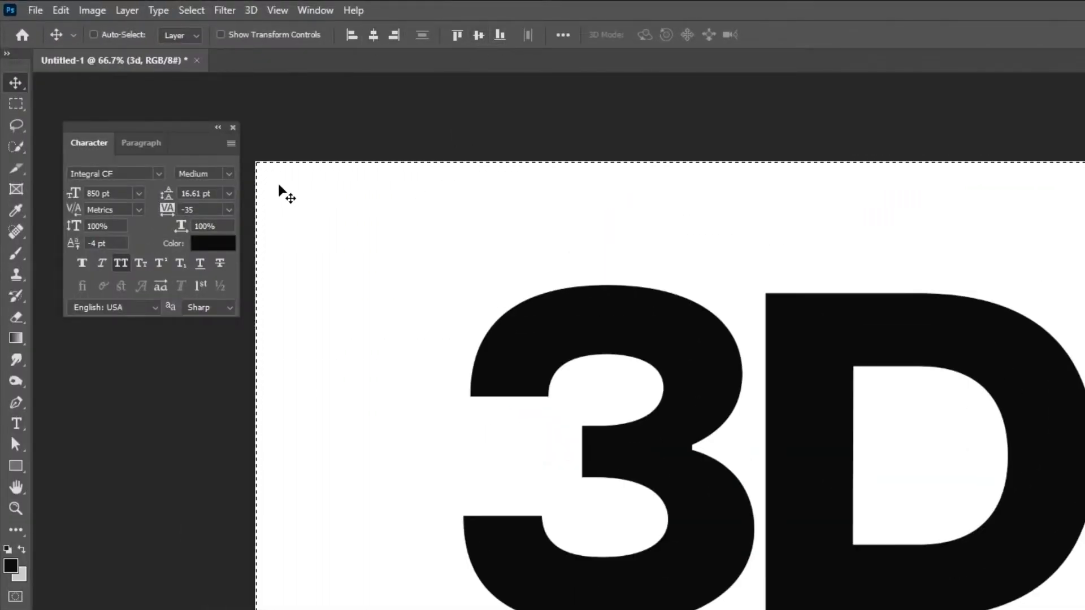
pyautogui.click(15, 103)
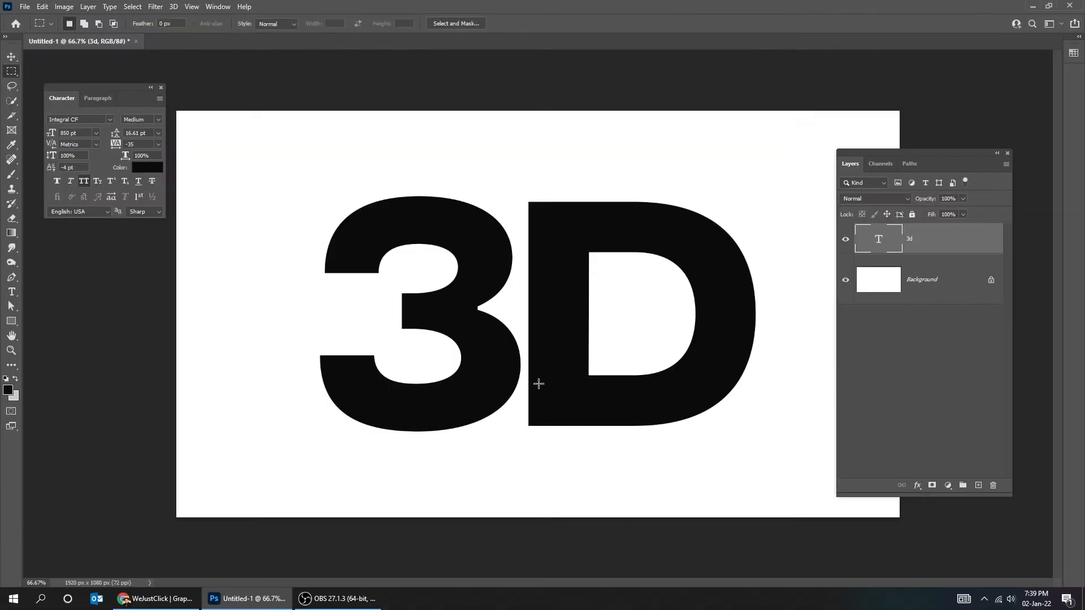
# Recolour the '3D' text pure white #ffffff via the Character panel swatch.
pyautogui.click(147, 167)
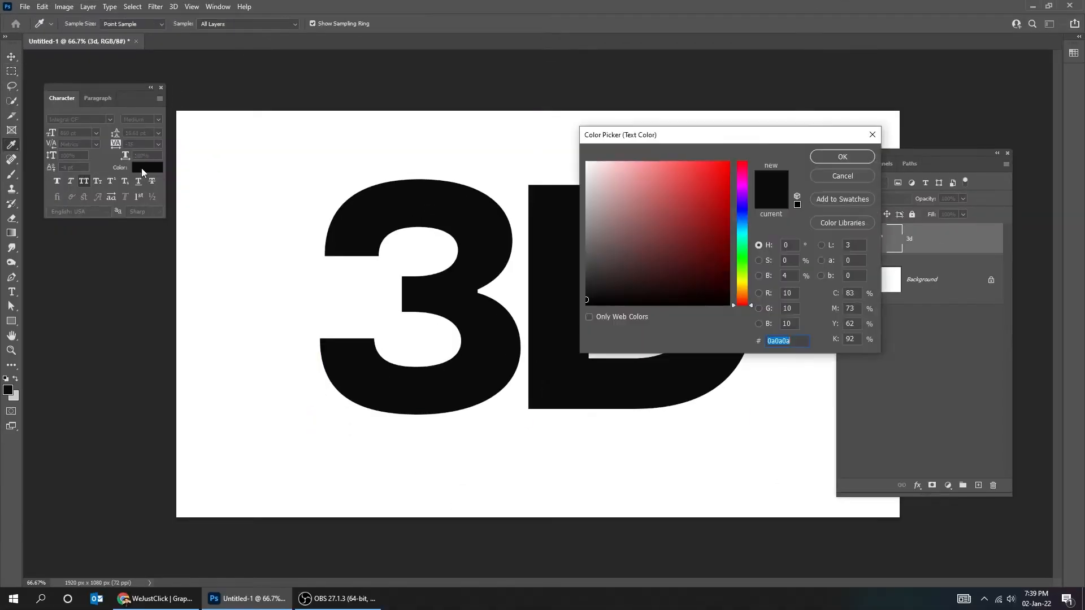
pyautogui.click(586, 167)
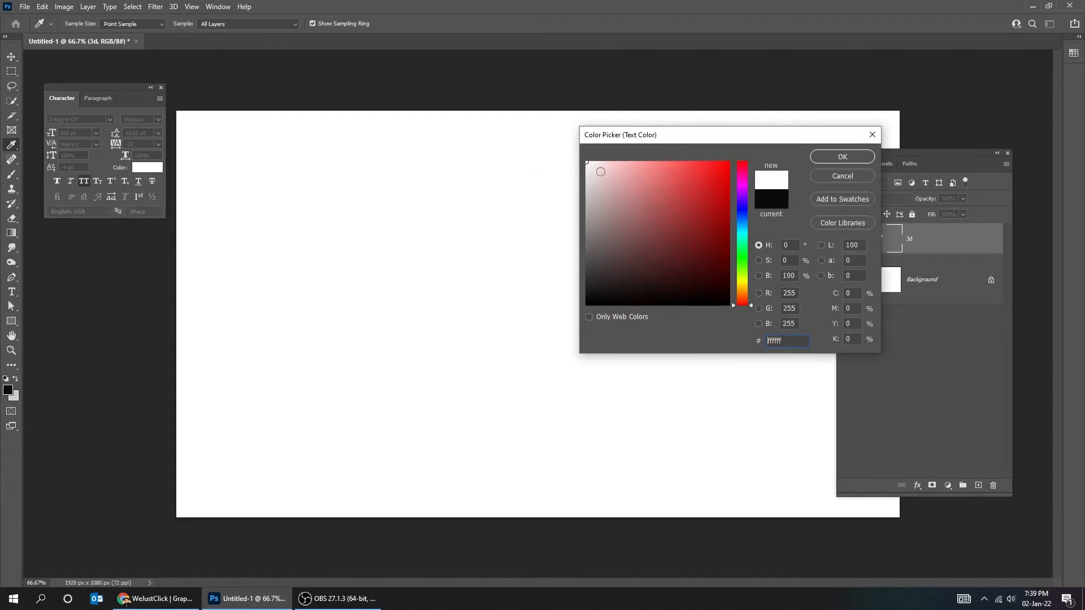
pyautogui.click(841, 156)
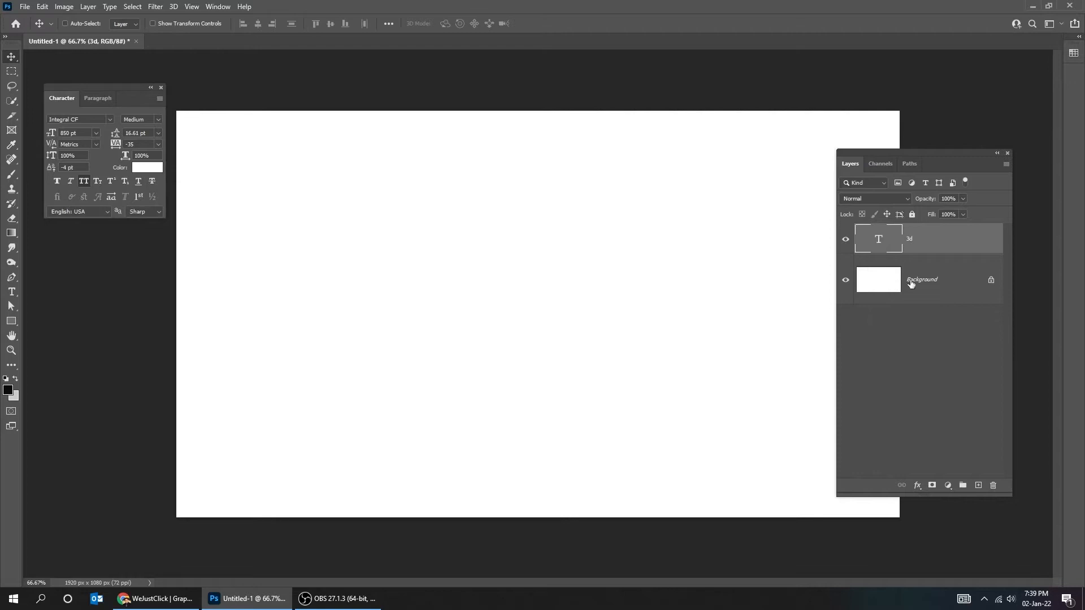
# Add a light gray #cbcbcb Solid Color fill layer above the Background, behind the text.
pyautogui.click(935, 484)
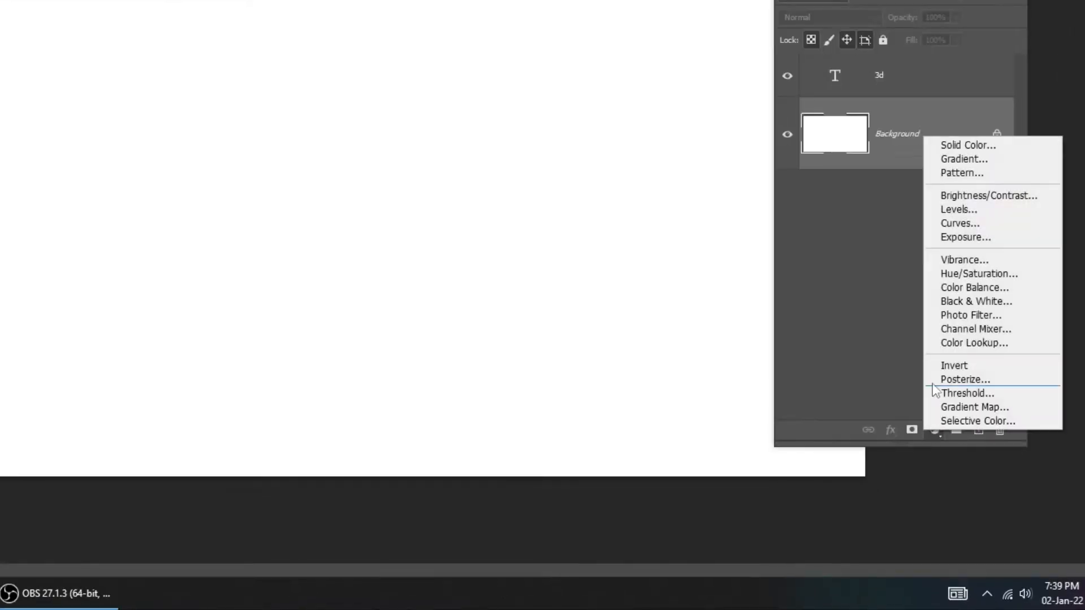
pyautogui.click(967, 144)
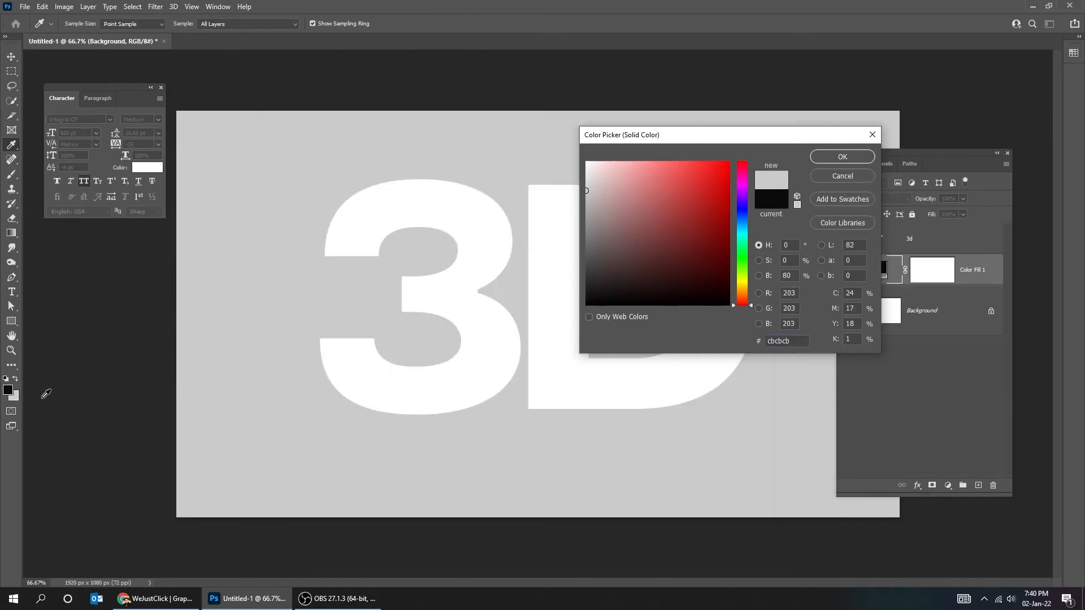
pyautogui.moveTo(830, 226)
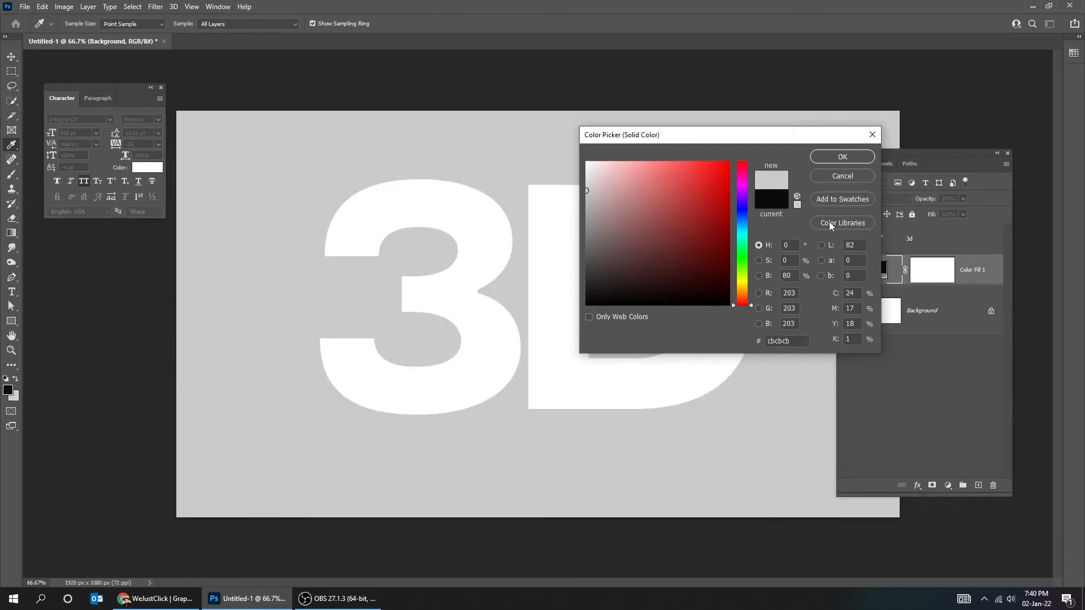
pyautogui.click(840, 156)
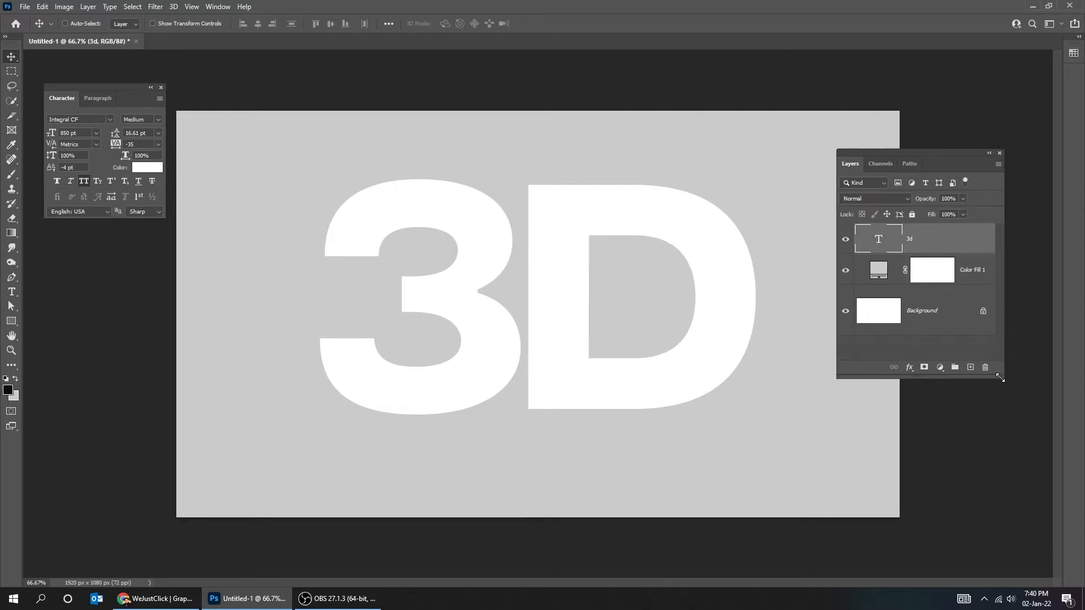
# Apply Bevel & Emboss as Inner Bevel, Smooth, depth 303%, then enable a Stroke effect.
pyautogui.click(908, 368)
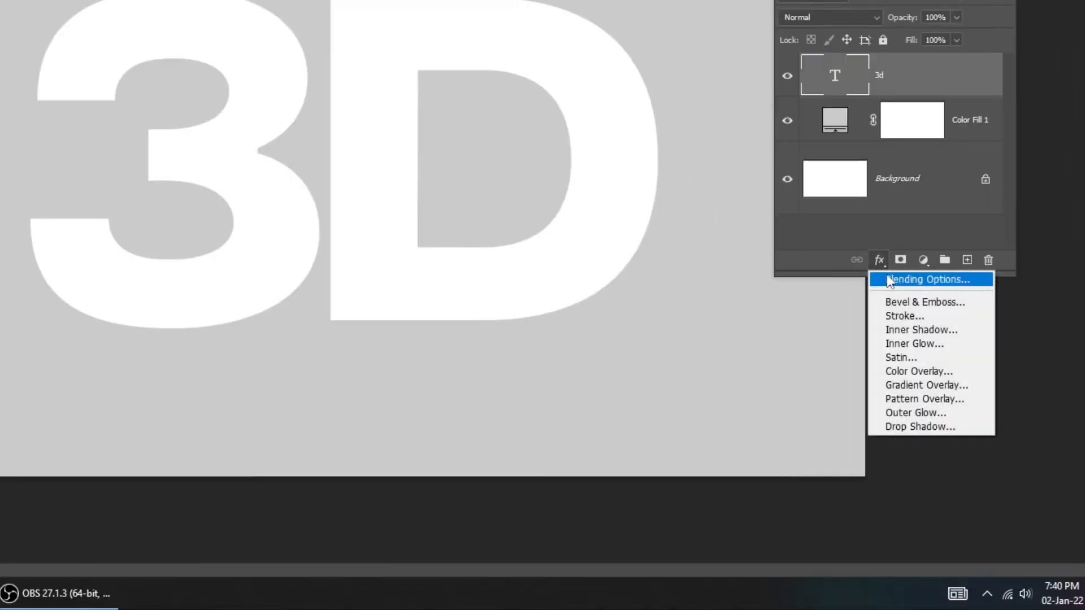
pyautogui.click(925, 302)
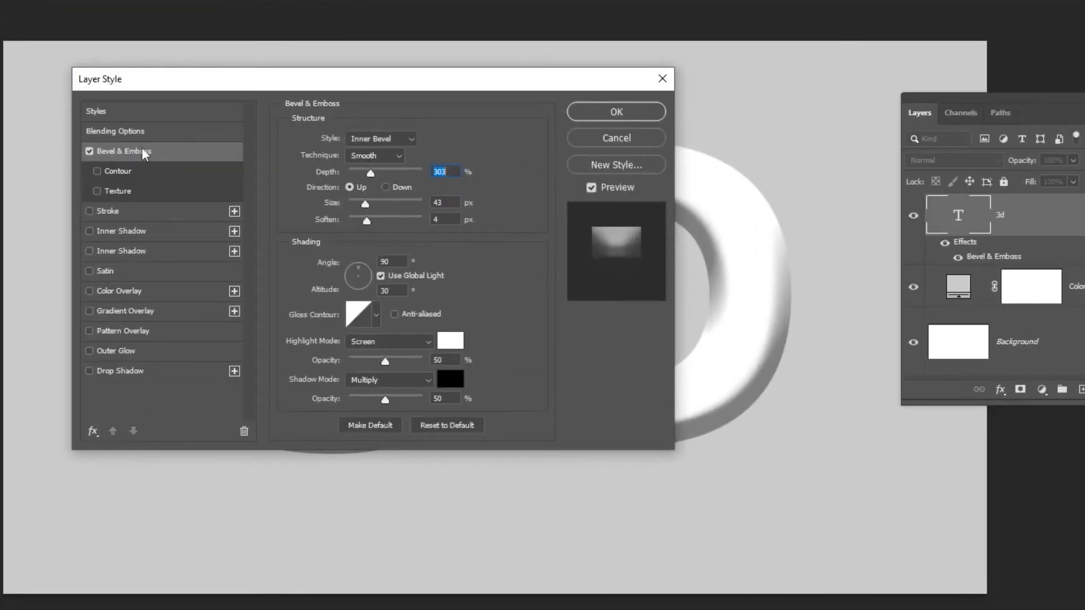
pyautogui.click(450, 171)
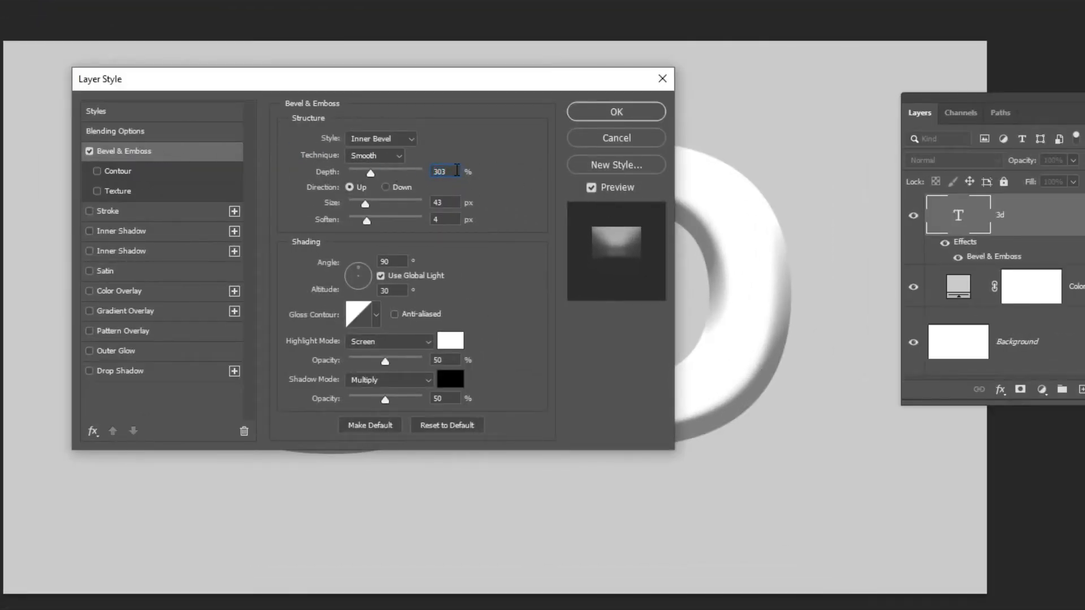
pyautogui.click(380, 138)
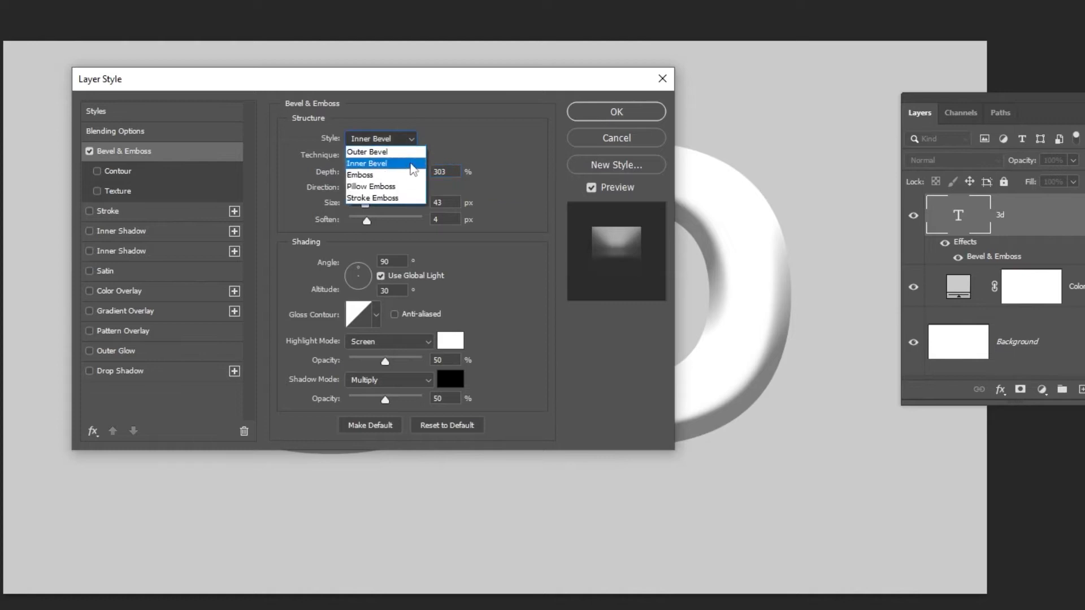
pyautogui.click(380, 155)
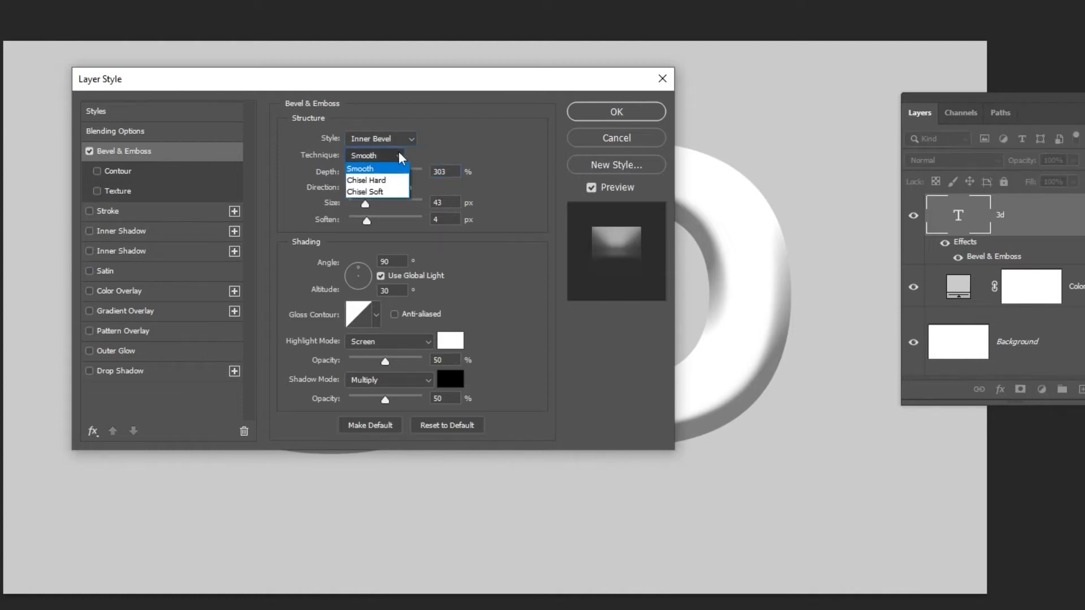
pyautogui.click(359, 168)
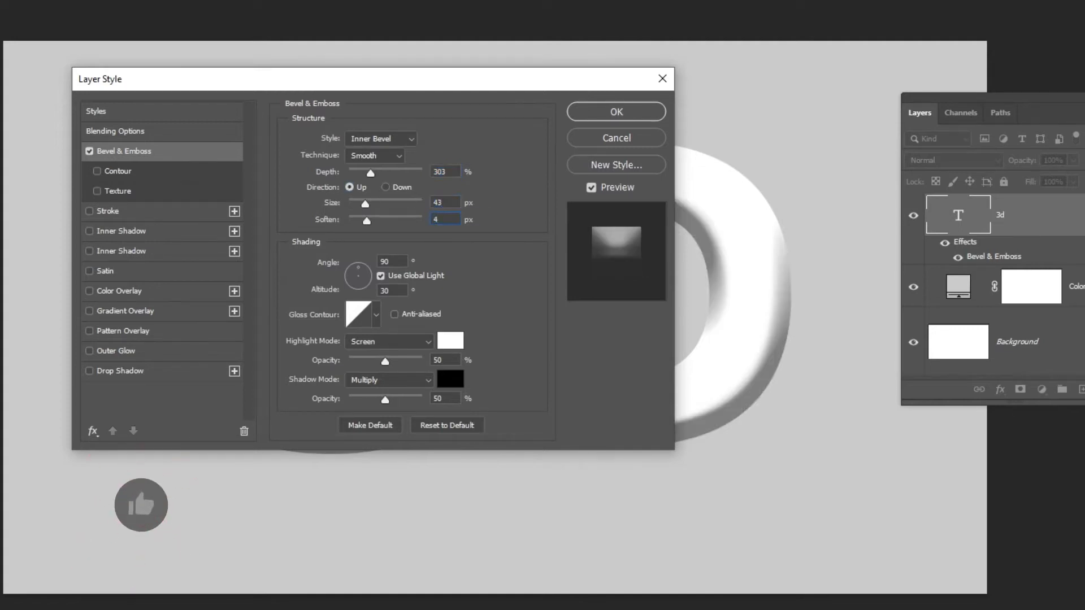
pyautogui.click(108, 212)
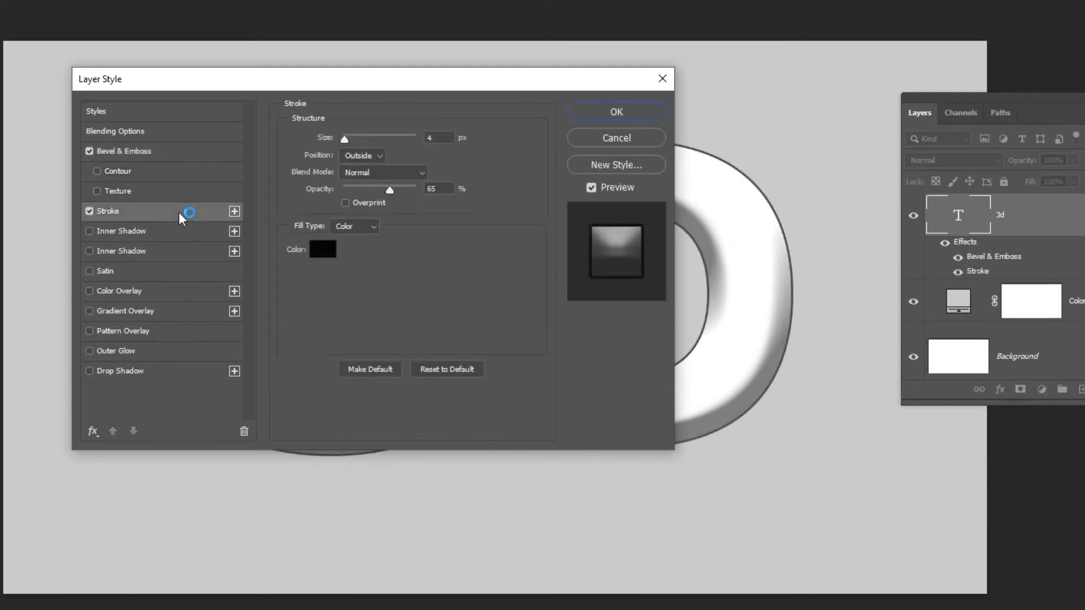
# Make the stroke 4 px, Outside, near-black #050505 at 65% opacity, then enable Inner Shadow.
pyautogui.moveTo(374, 78); pyautogui.dragTo(344, 126)
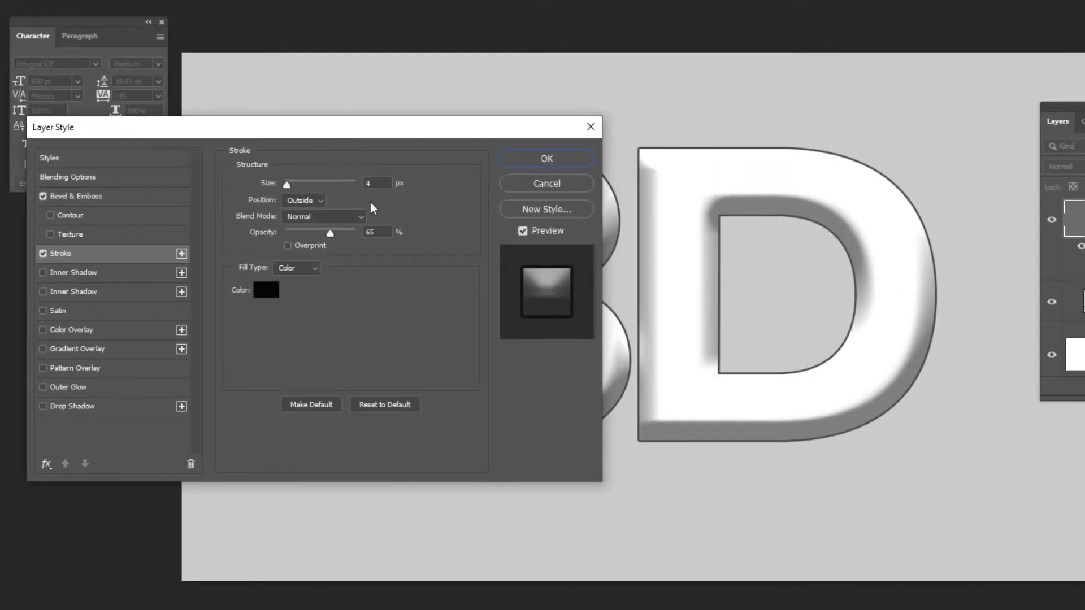
pyautogui.click(304, 200)
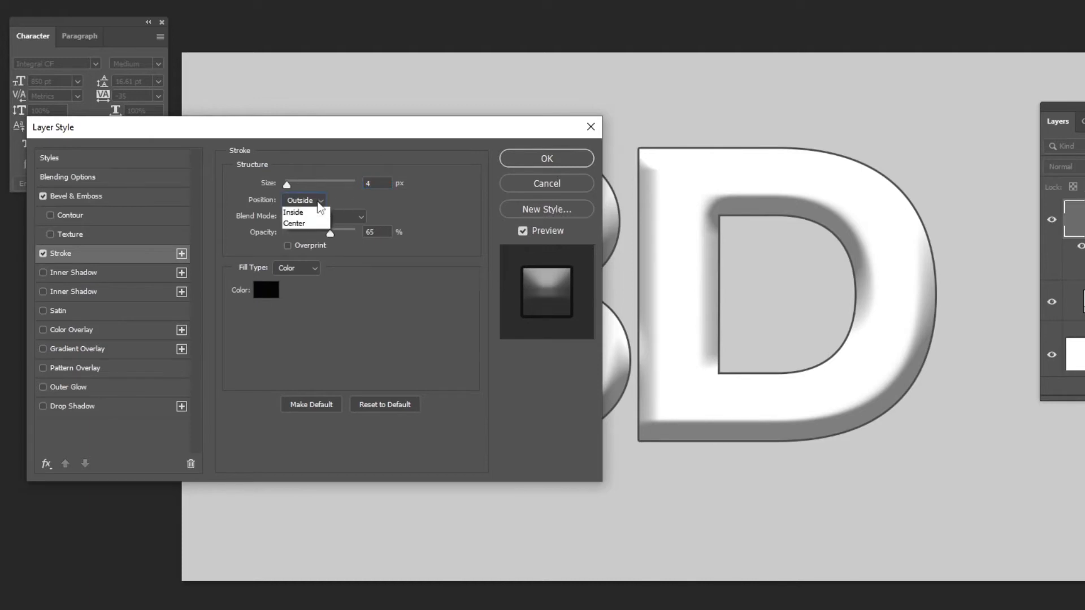
pyautogui.click(300, 200)
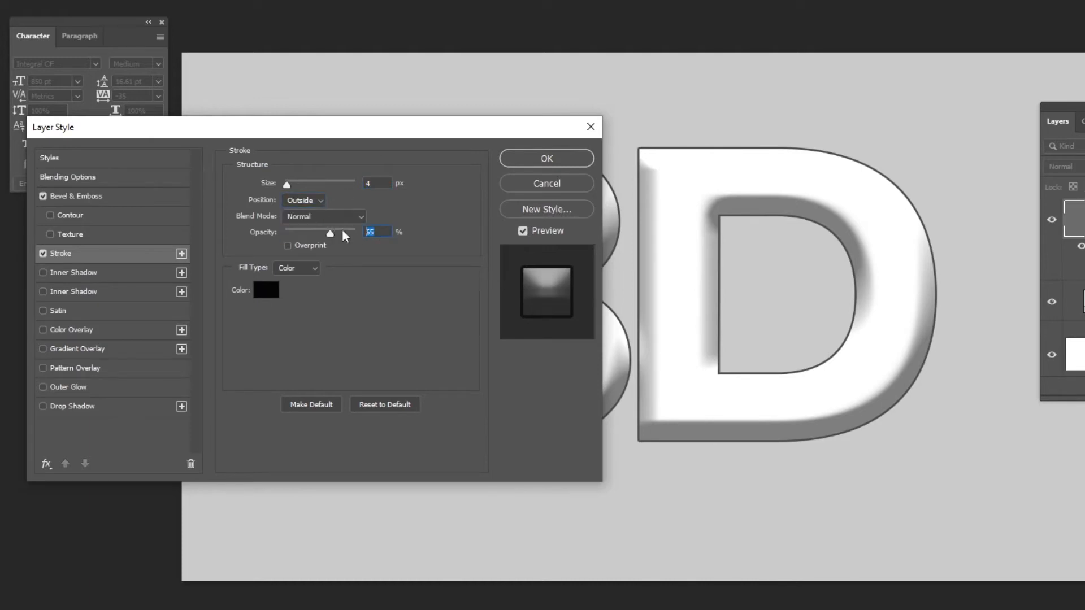
pyautogui.click(265, 290)
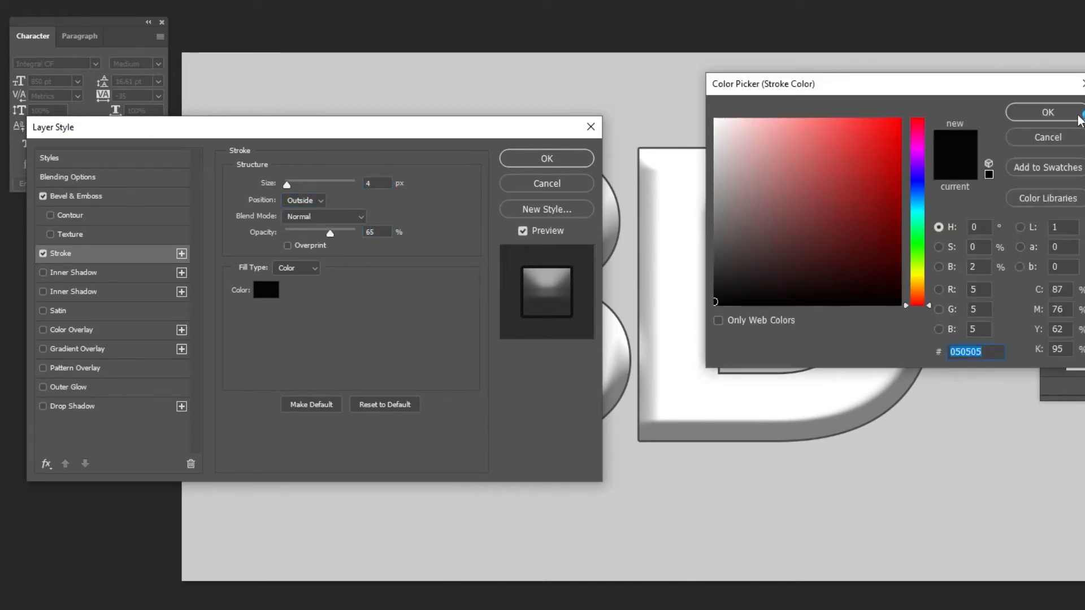
pyautogui.click(1047, 111)
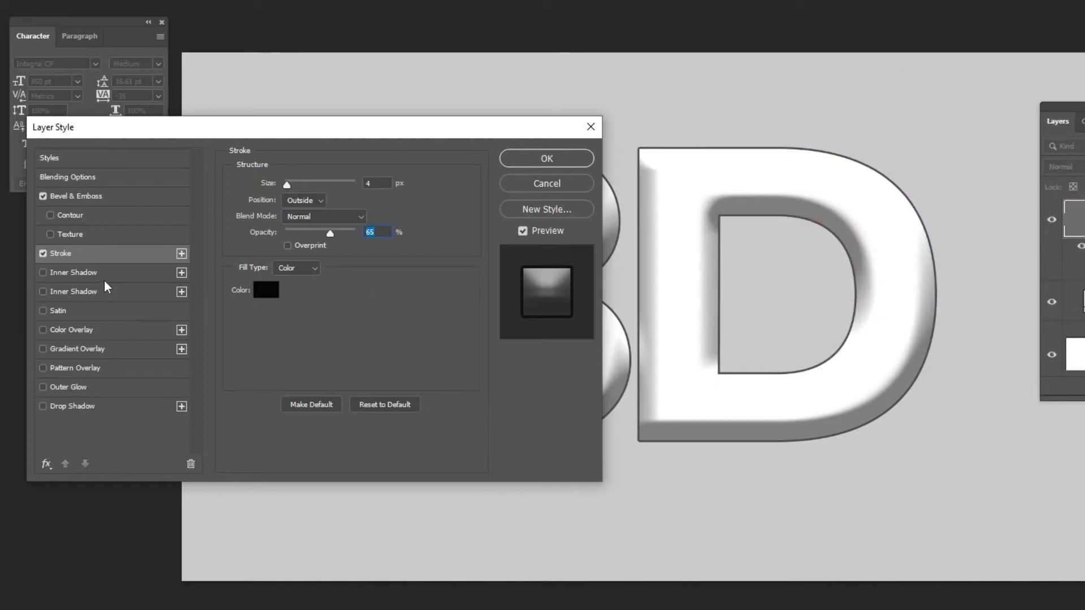
pyautogui.click(74, 272)
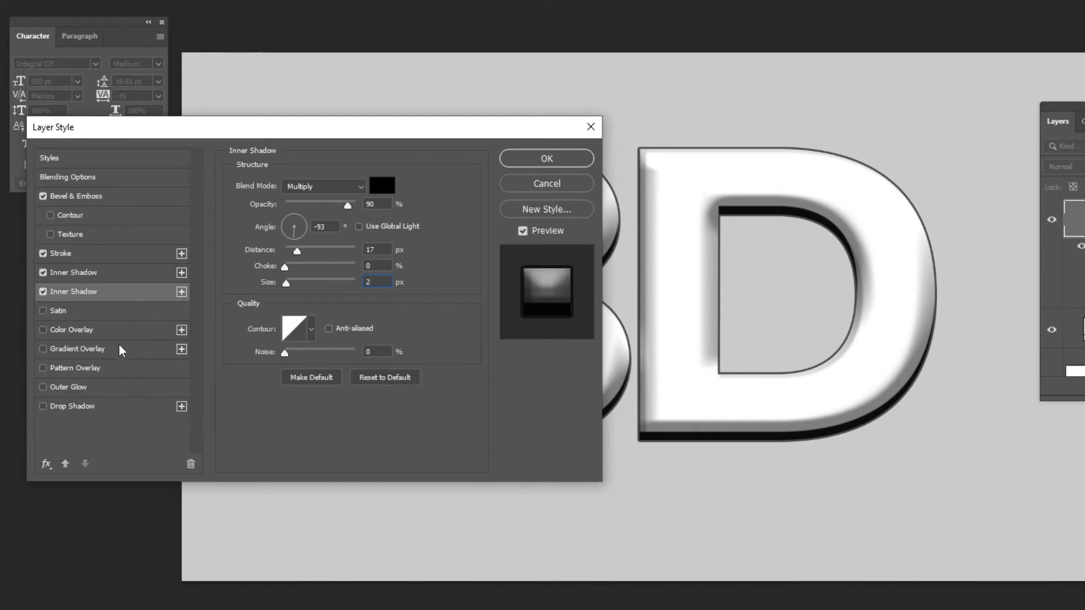
# Enable a Gradient Overlay effect on the text.
pyautogui.click(74, 350)
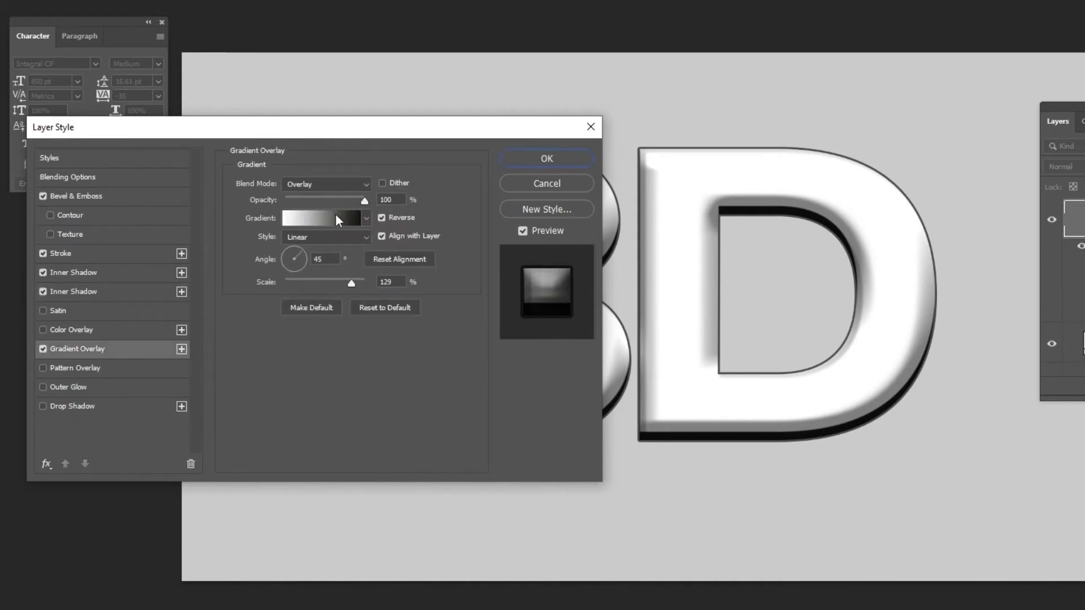
# Open the overlay gradient and expand the Basics presets to keep Black, White.
pyautogui.click(322, 218)
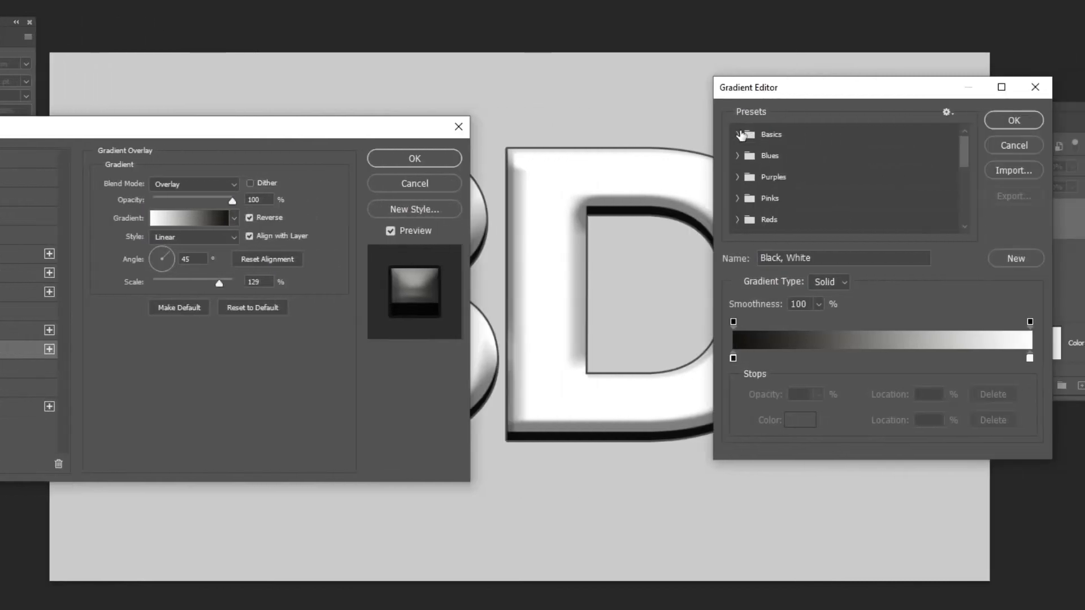
pyautogui.click(747, 135)
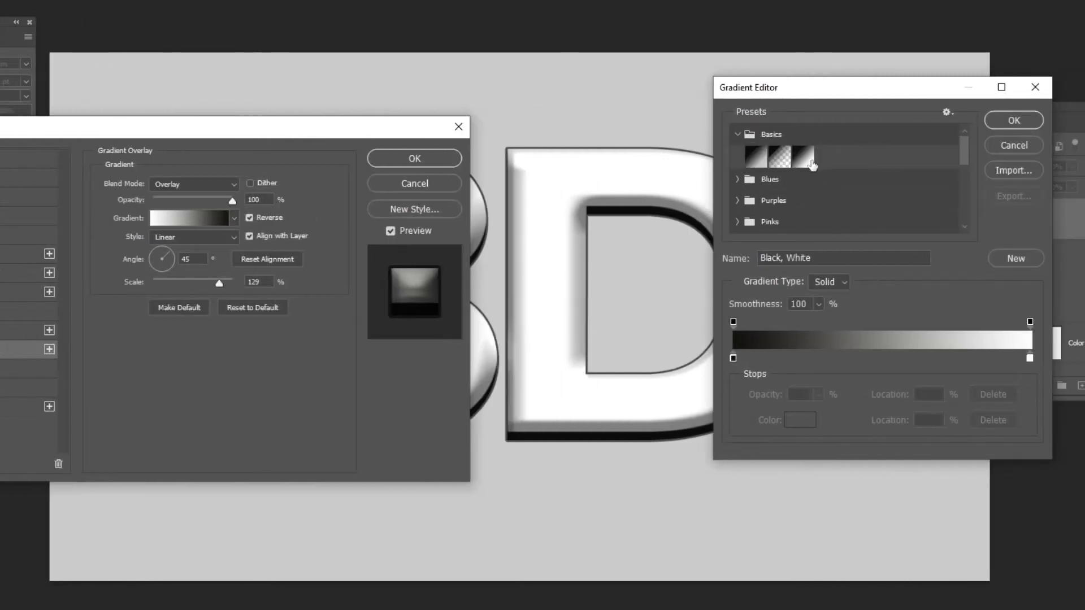
pyautogui.moveTo(803, 188)
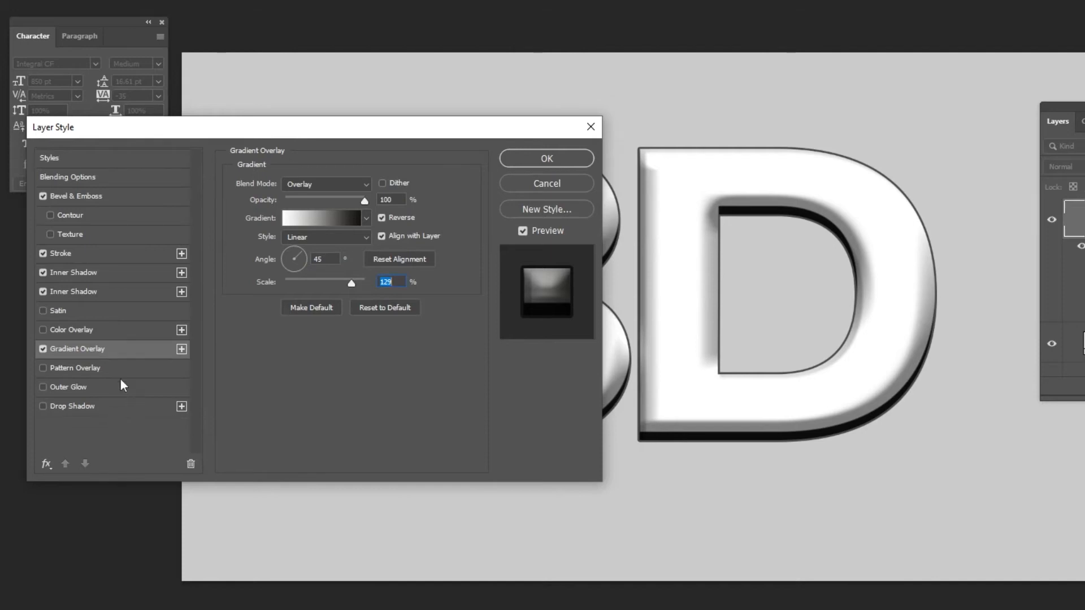
# Add a Pattern Overlay using a Legacy stone texture blended by Luminosity at 38% opacity.
pyautogui.click(77, 367)
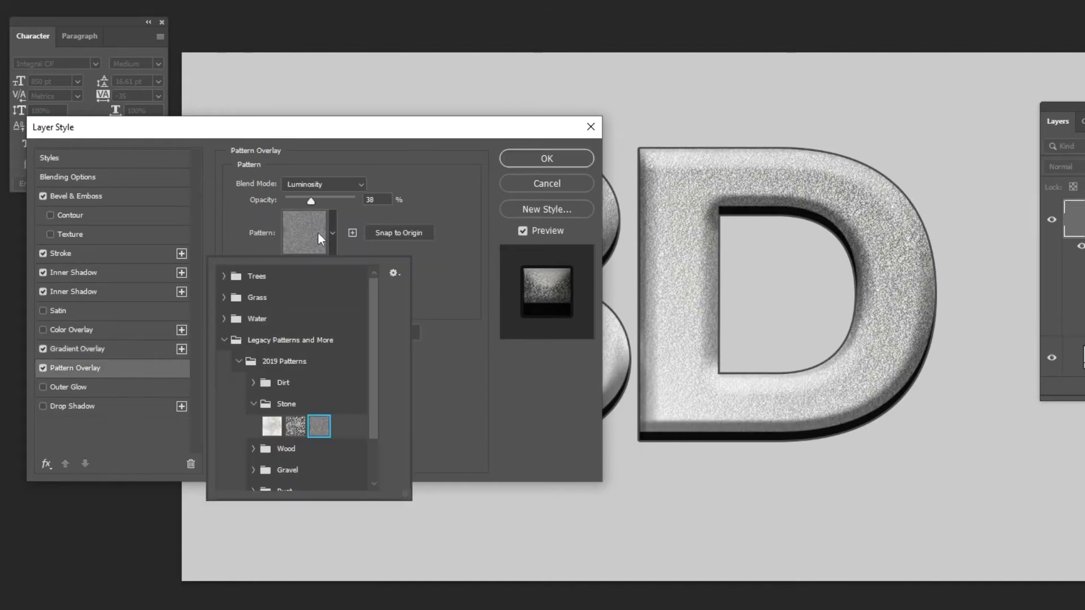
pyautogui.moveTo(270, 344)
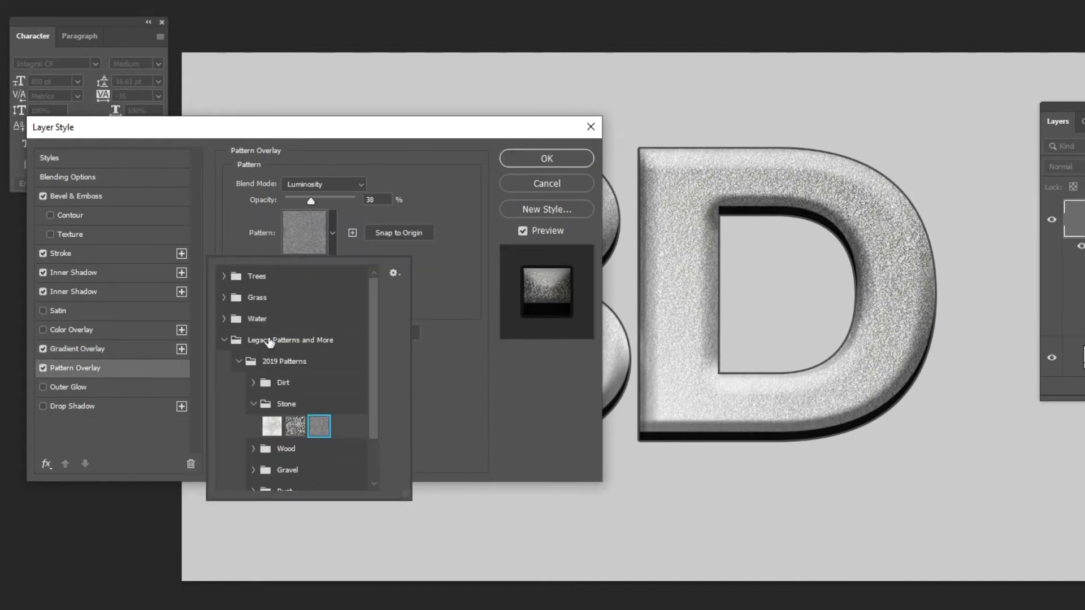
pyautogui.click(284, 360)
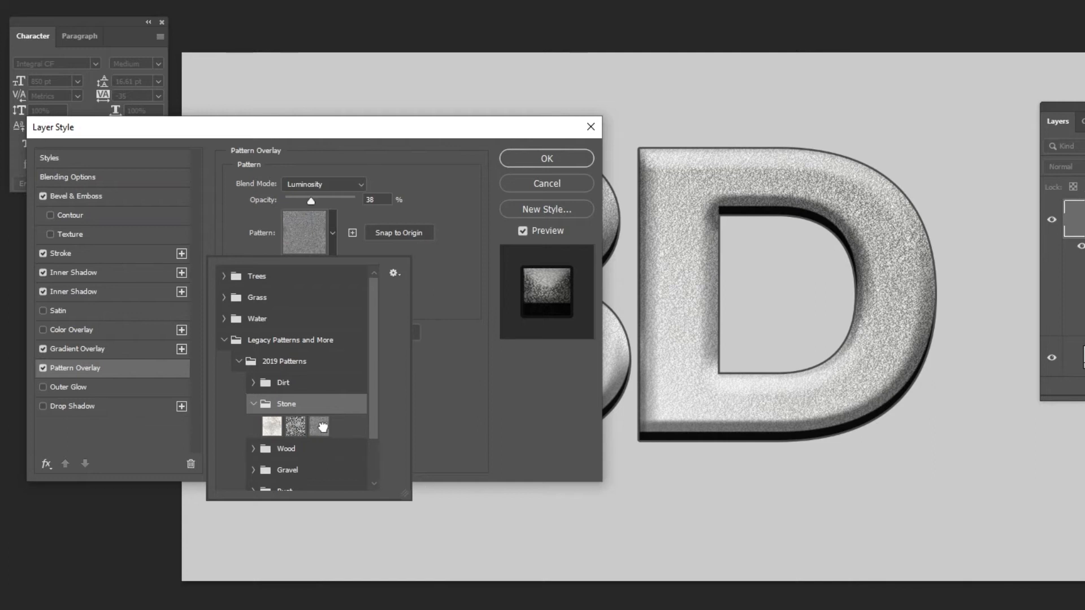
pyautogui.click(325, 184)
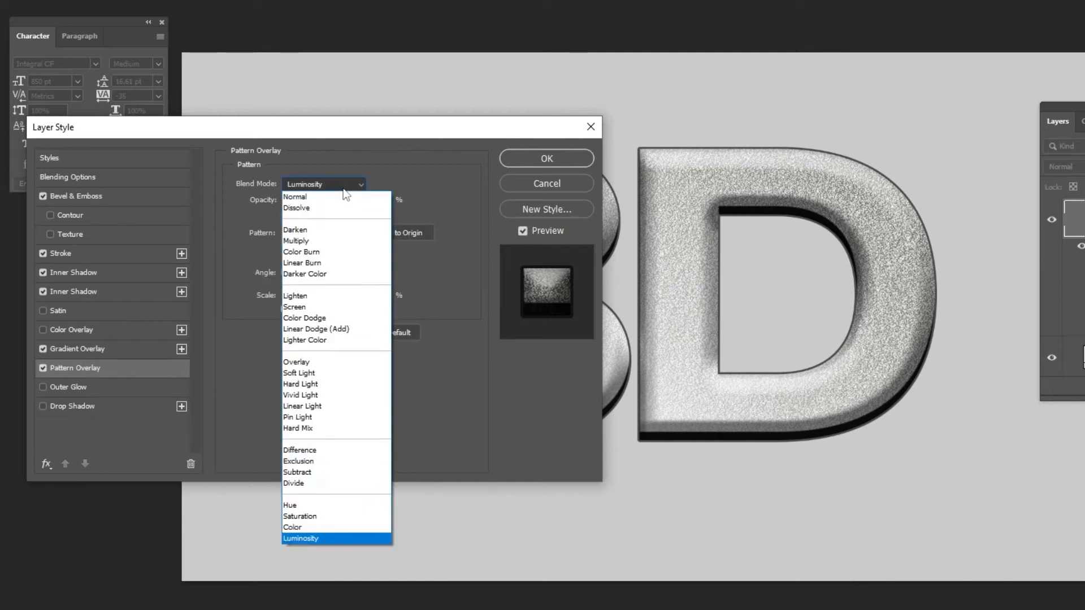
pyautogui.click(299, 537)
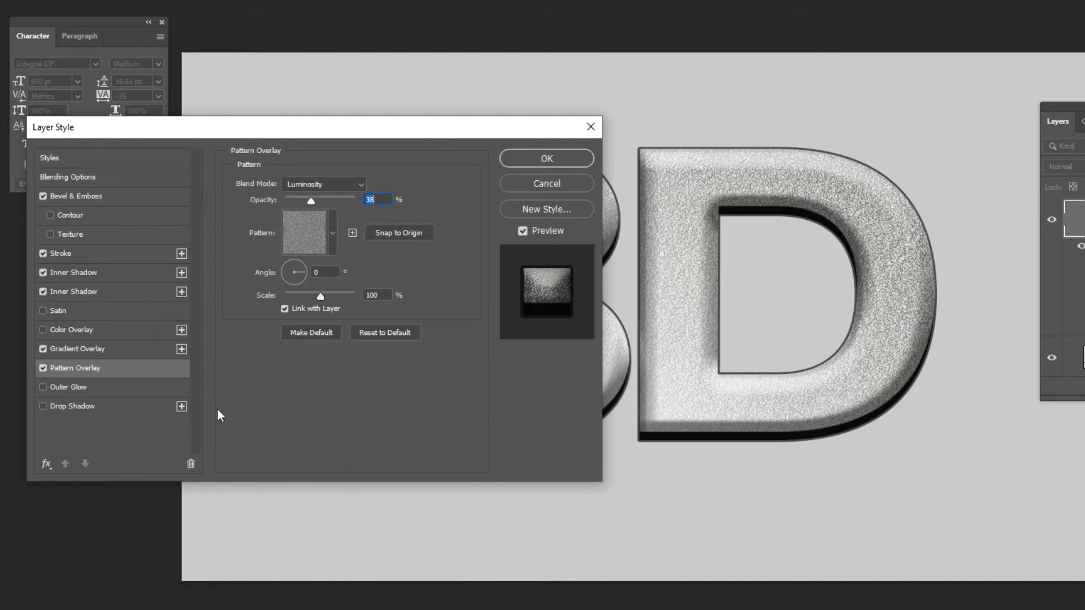
# Add a white Screen-mode Outer Glow, 69% spread, 9 px, then enable Drop Shadow.
pyautogui.click(69, 387)
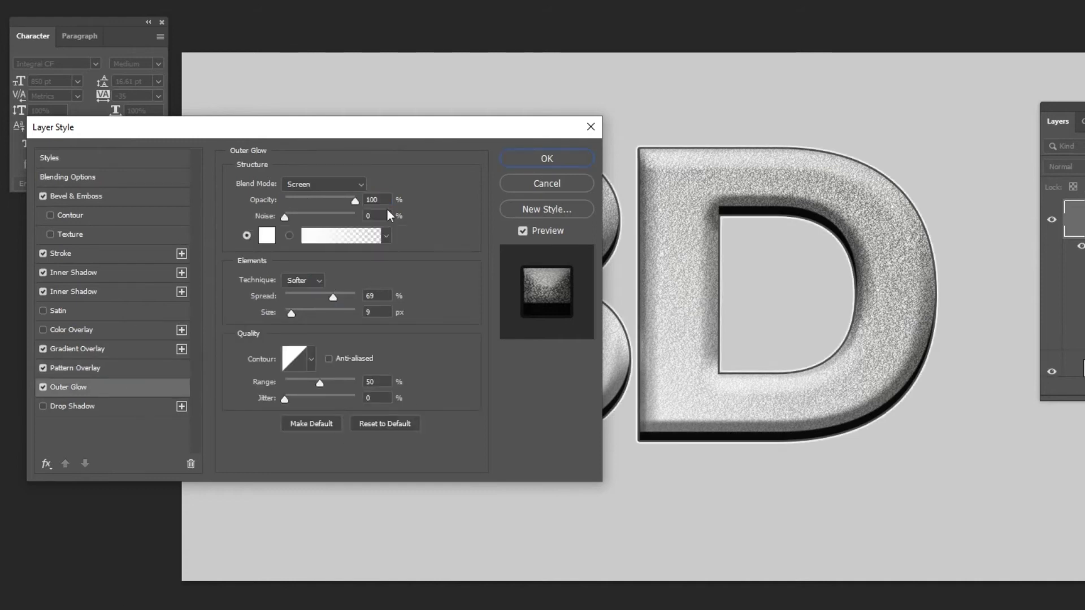
pyautogui.click(325, 184)
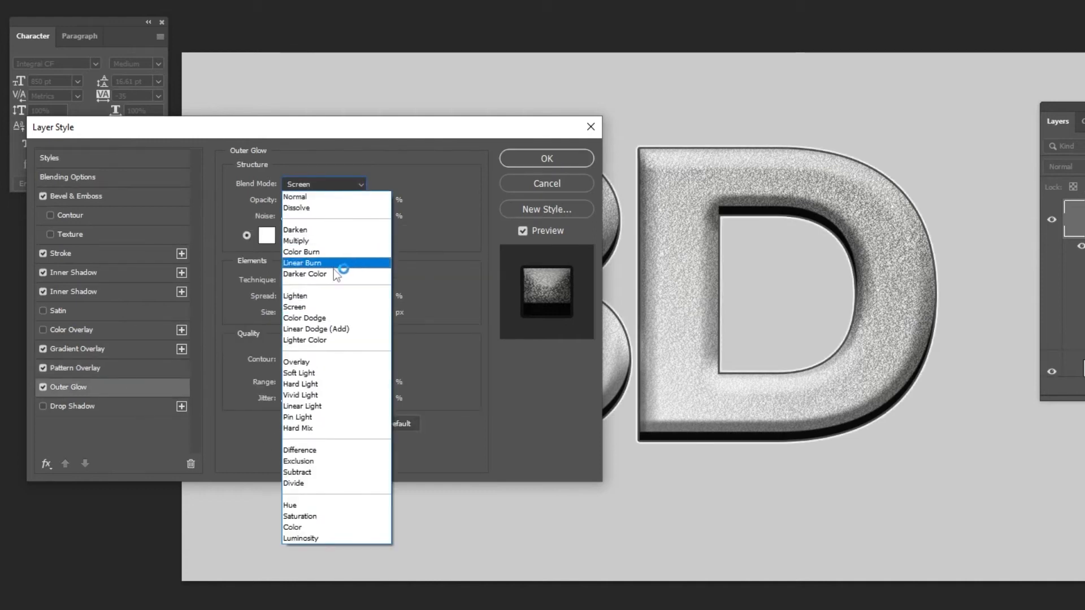
pyautogui.click(294, 306)
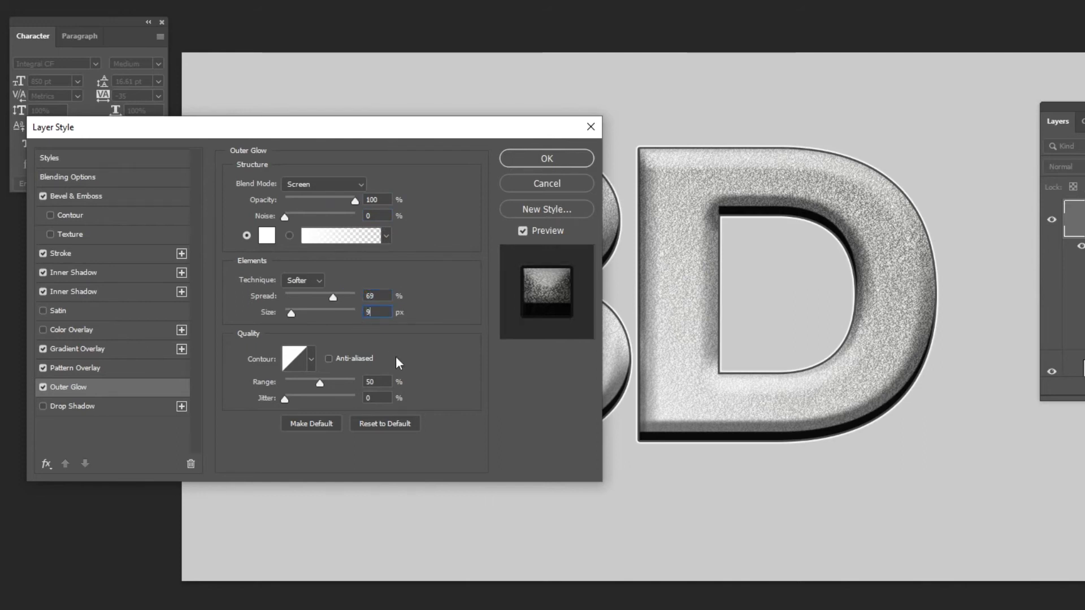
pyautogui.click(72, 405)
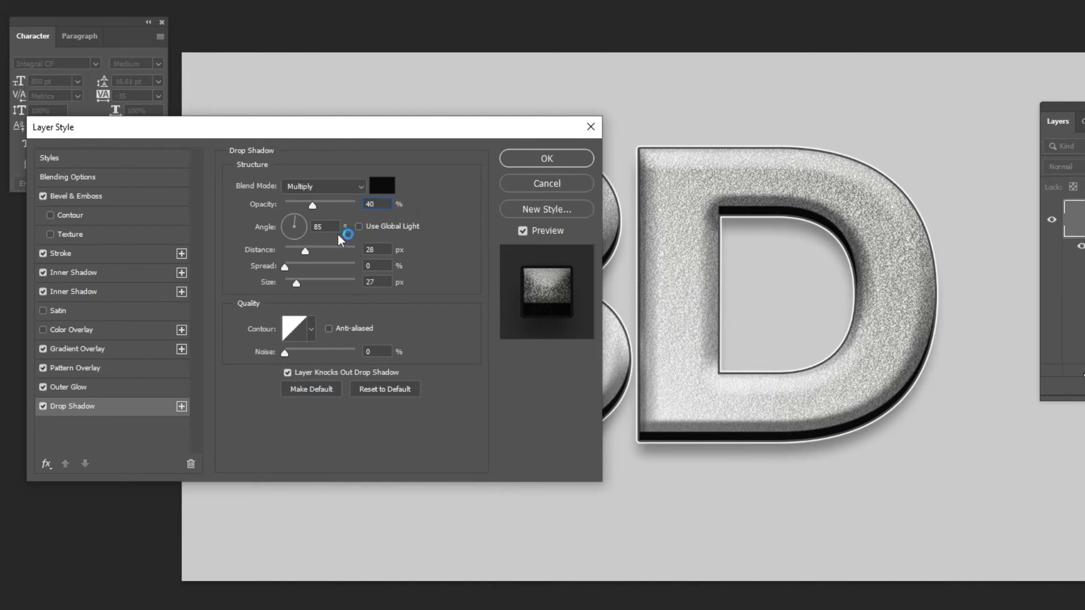
# Set the drop shadow distance 28 px and size 27 px, then apply the complete layer style.
pyautogui.tripleClick(376, 248)
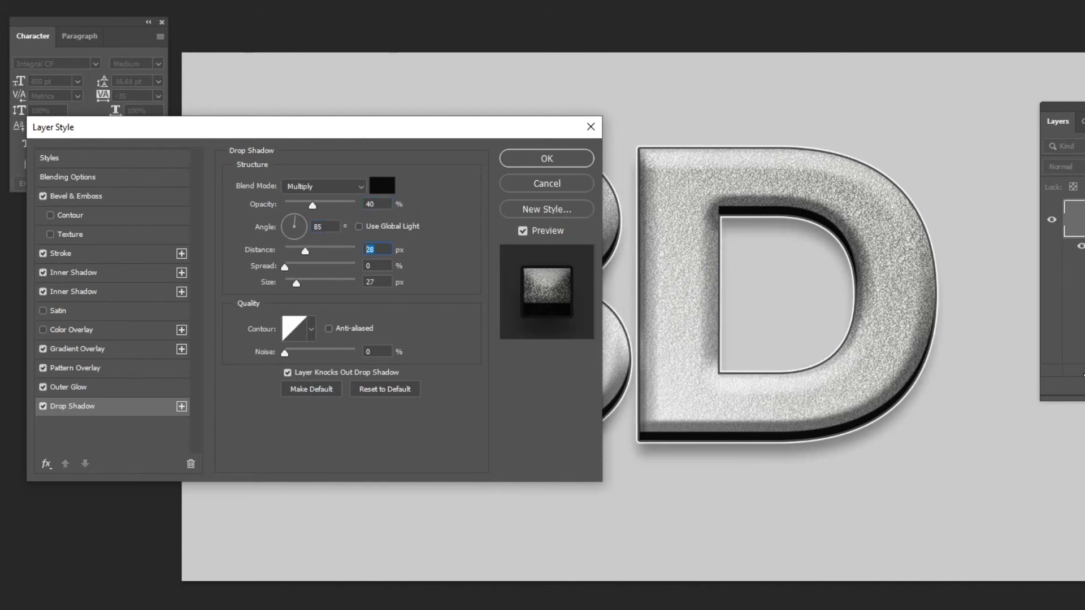
pyautogui.click(377, 282)
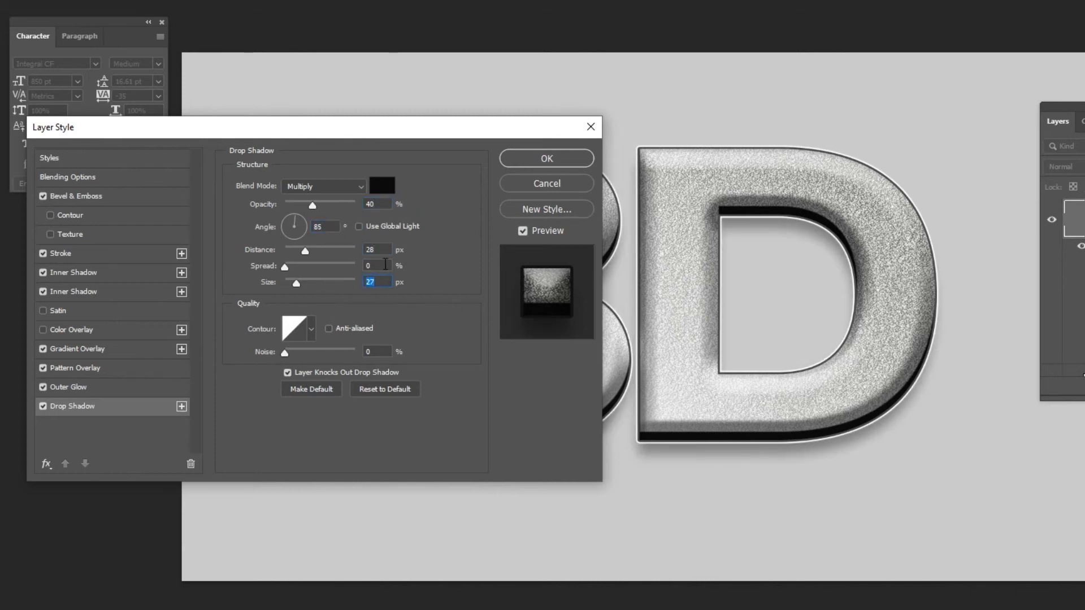
pyautogui.click(544, 159)
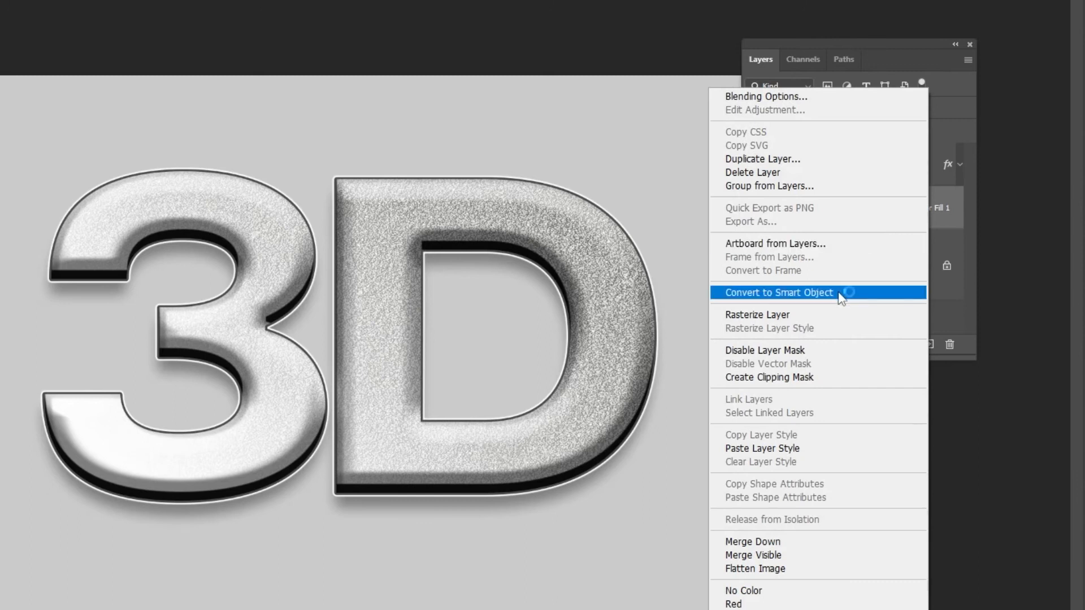
# Convert Color Fill 1 to a smart object and add a Camera Raw vignette darkening its edges.
pyautogui.click(218, 9)
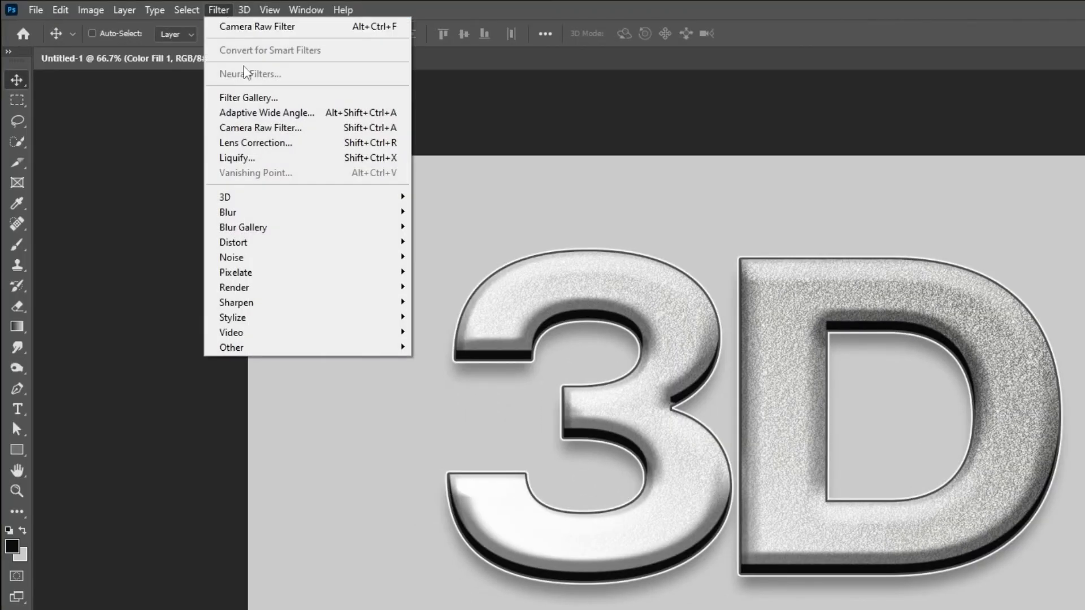
pyautogui.click(257, 26)
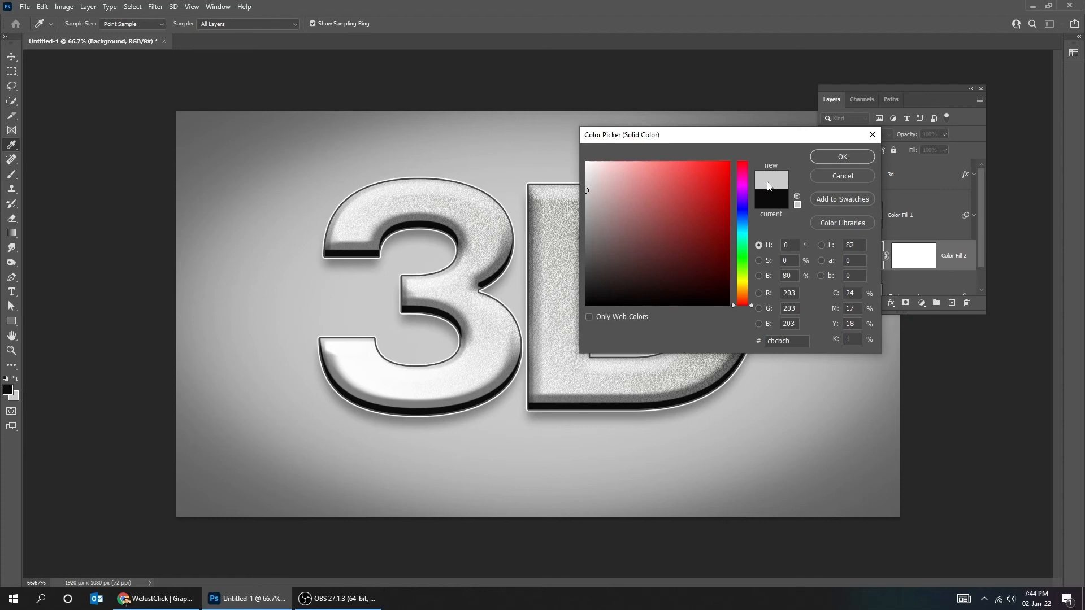
# Set Color Fill 2 to light gray #cbcbcb and toggle the vignette fill layer's visibility.
pyautogui.click(841, 156)
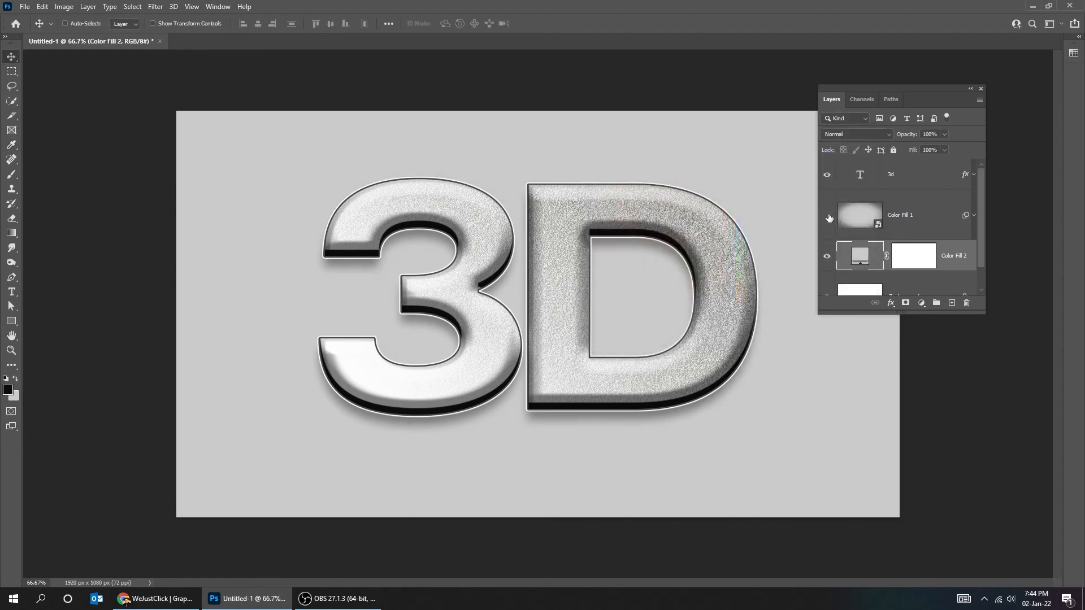
pyautogui.click(826, 215)
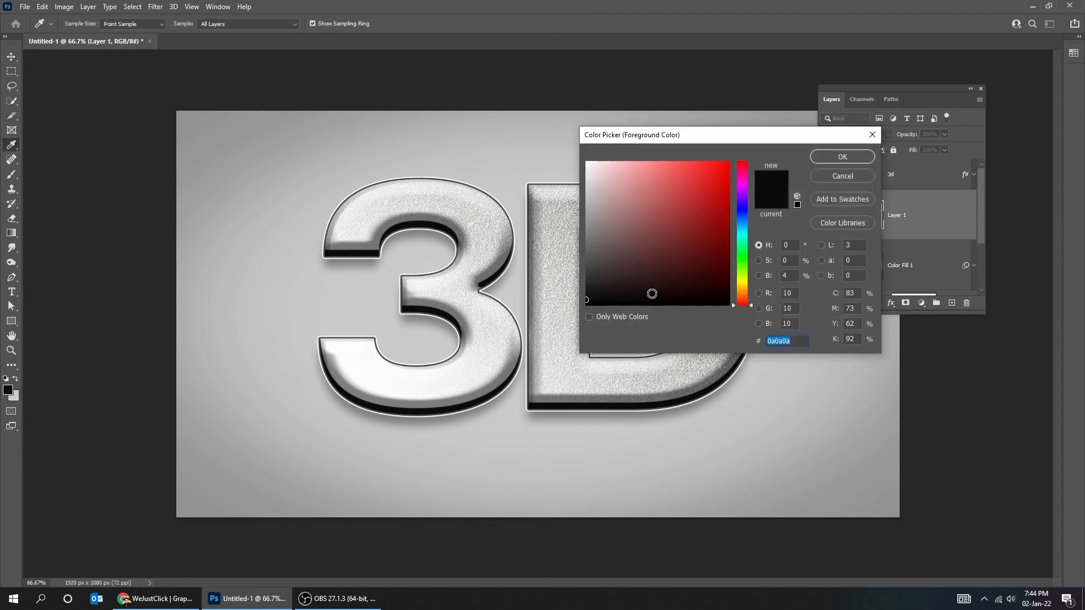
# Paint a 900 px soft white glow at 62% opacity on a new layer, then view full screen.
pyautogui.click(840, 156)
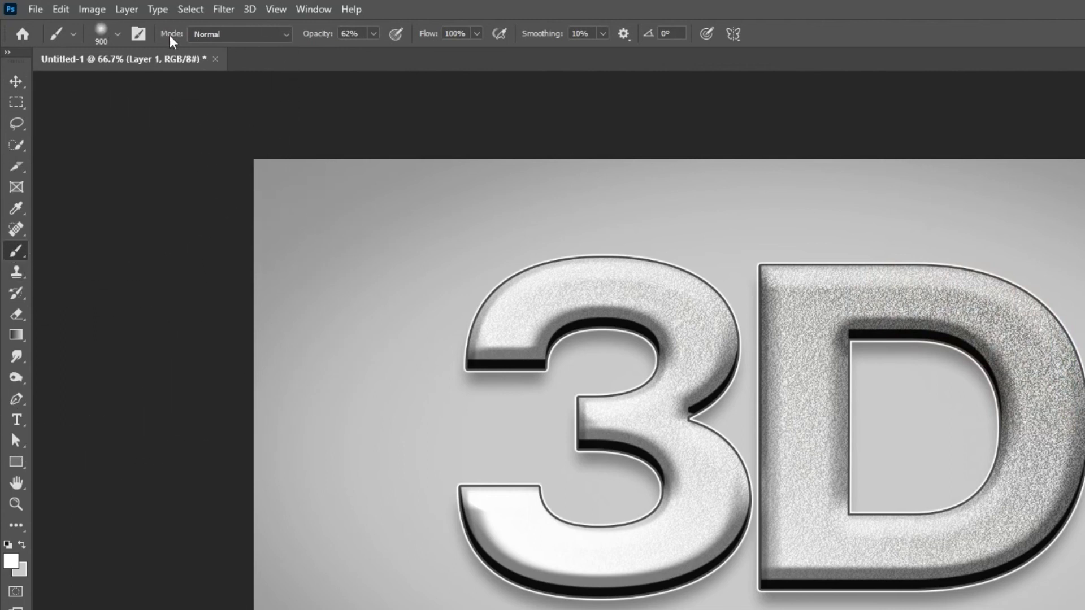
pyautogui.moveTo(355, 38)
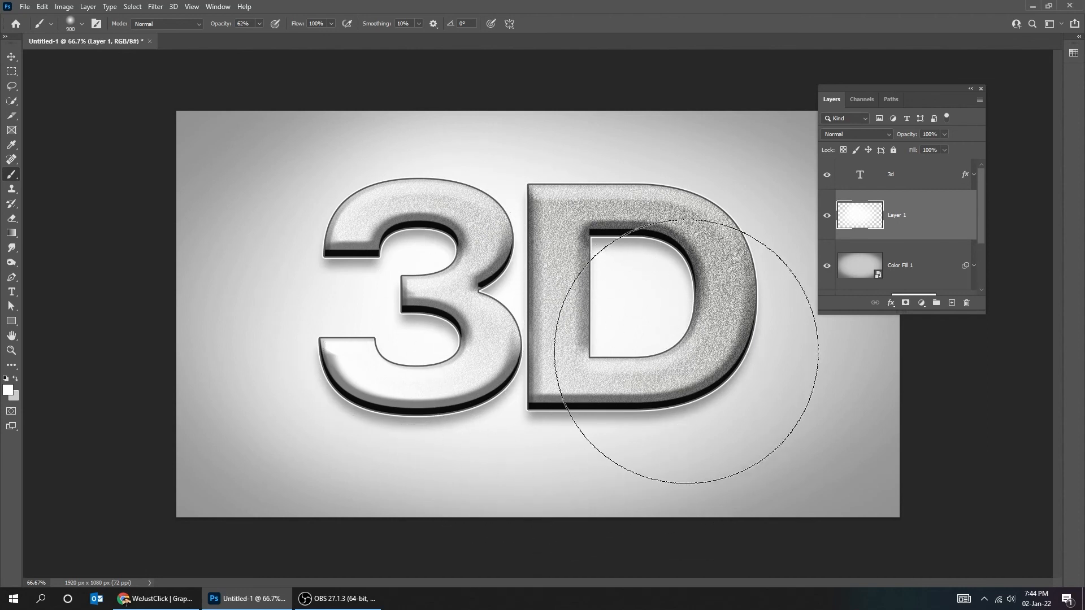
pyautogui.press('Tab')
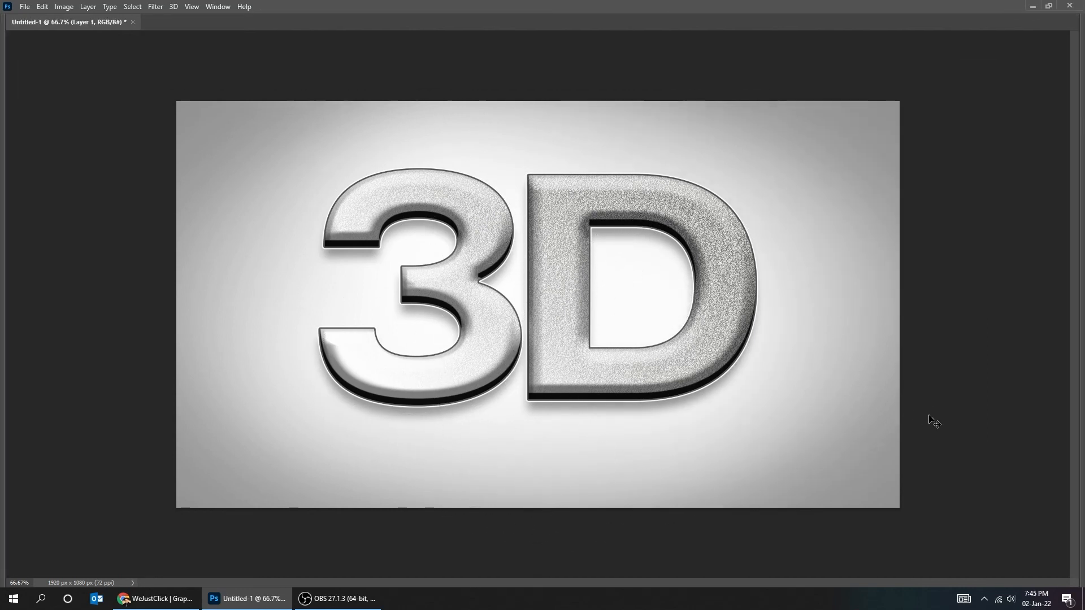